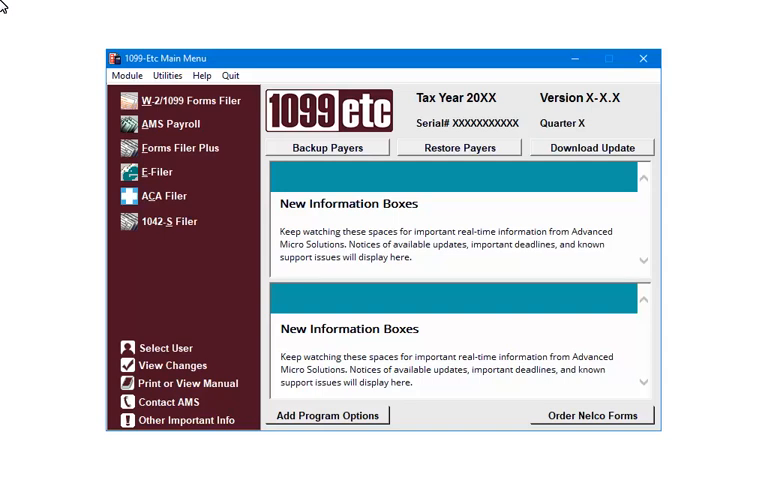
{"action": "mouse_move", "coordinate": [66, 16]}
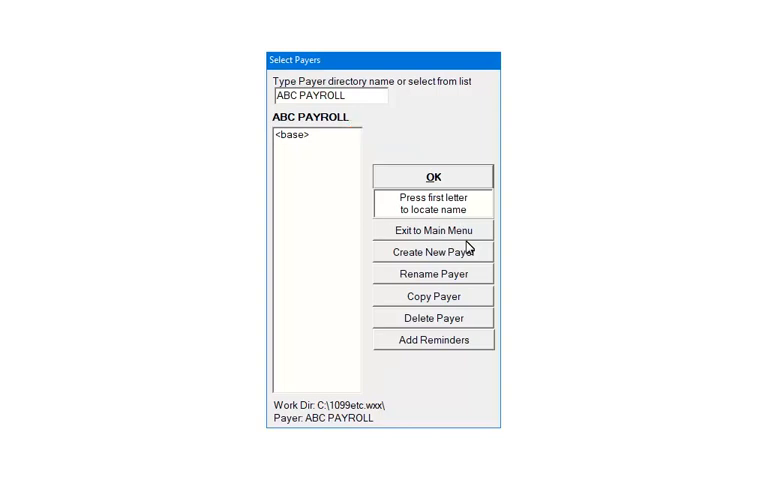
- Create a new payer directory named ABC PAYROLL and confirm its creation
{"action": "left_click", "coordinate": [432, 252]}
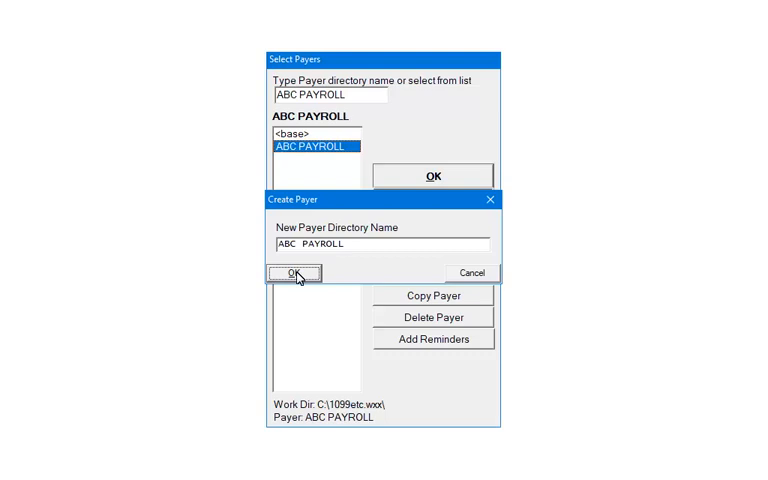
{"action": "left_click", "coordinate": [290, 272]}
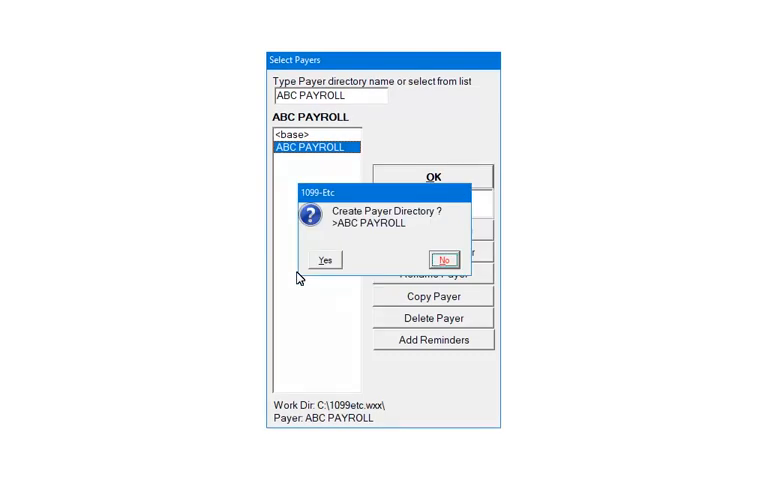
{"action": "mouse_move", "coordinate": [322, 260]}
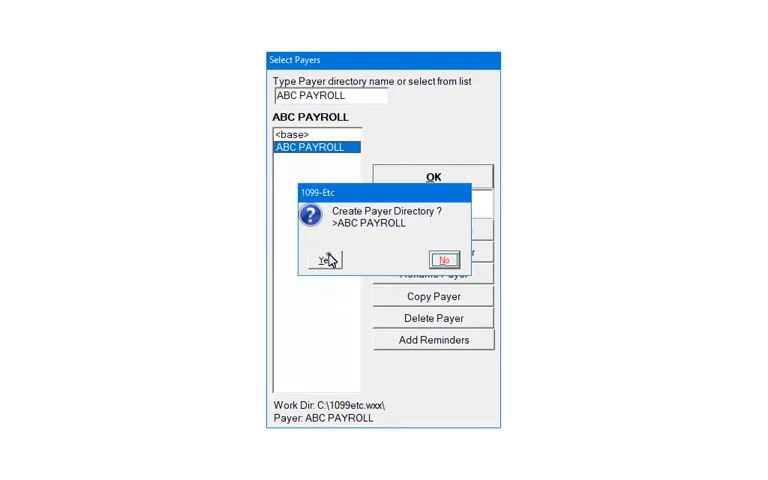
{"action": "left_click", "coordinate": [320, 260]}
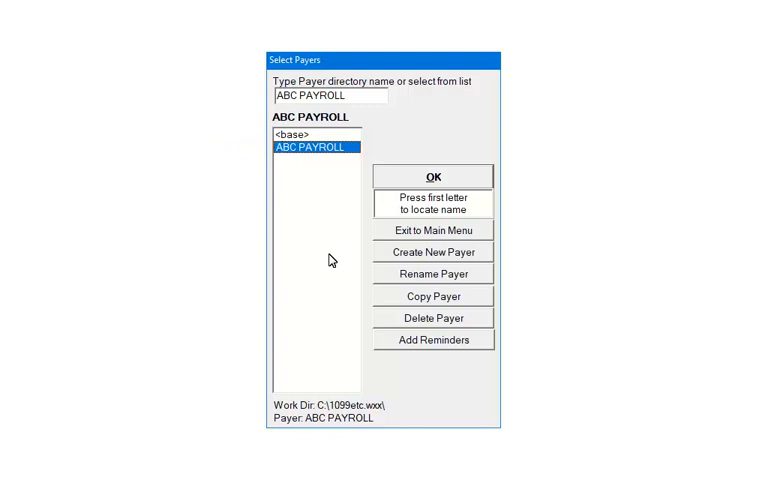
{"action": "mouse_move", "coordinate": [464, 178]}
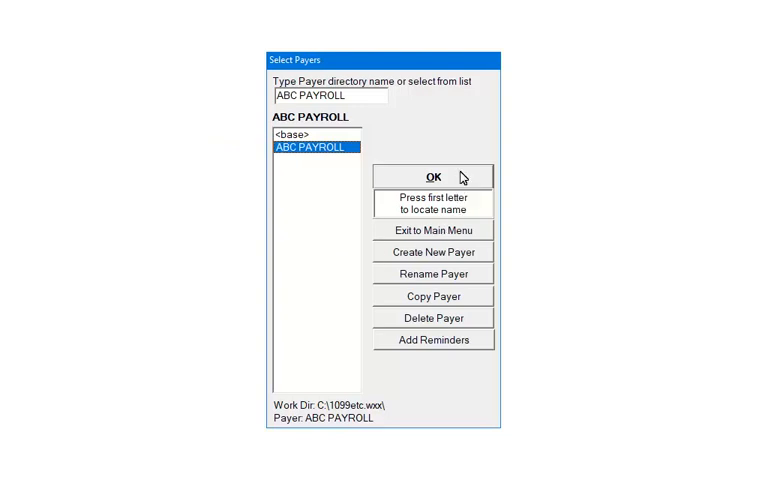
- Open ABC PAYROLL as the working payer and show the Payer menu options
{"action": "left_click", "coordinate": [432, 176]}
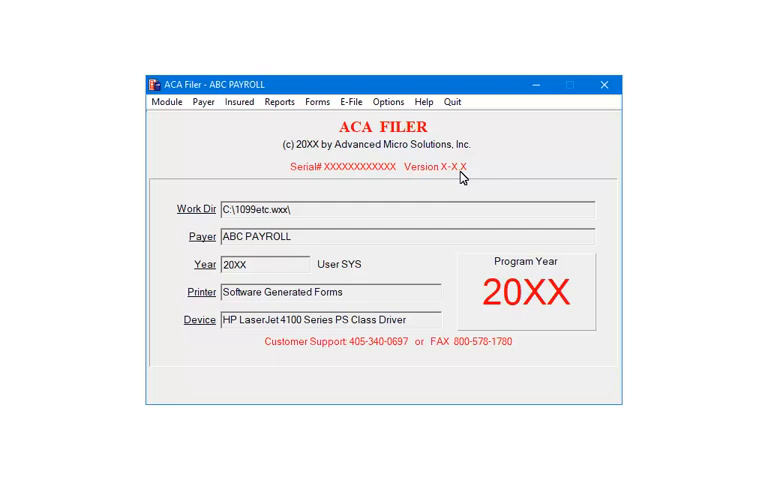
{"action": "mouse_move", "coordinate": [276, 160]}
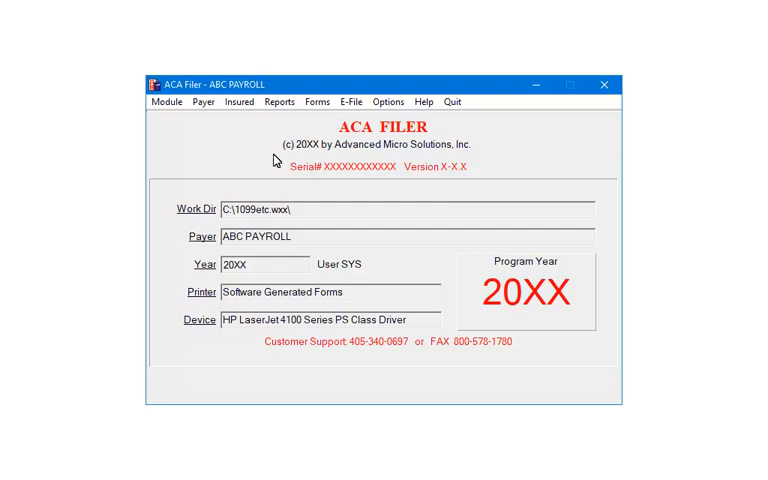
{"action": "left_click", "coordinate": [204, 100]}
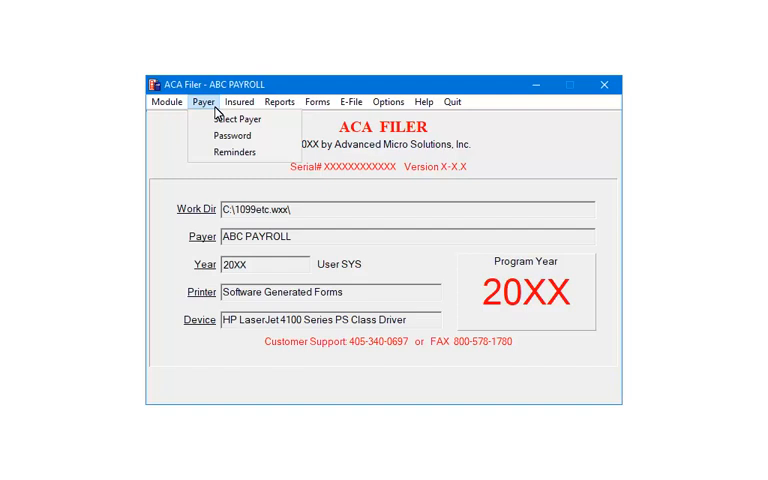
{"action": "mouse_move", "coordinate": [264, 108]}
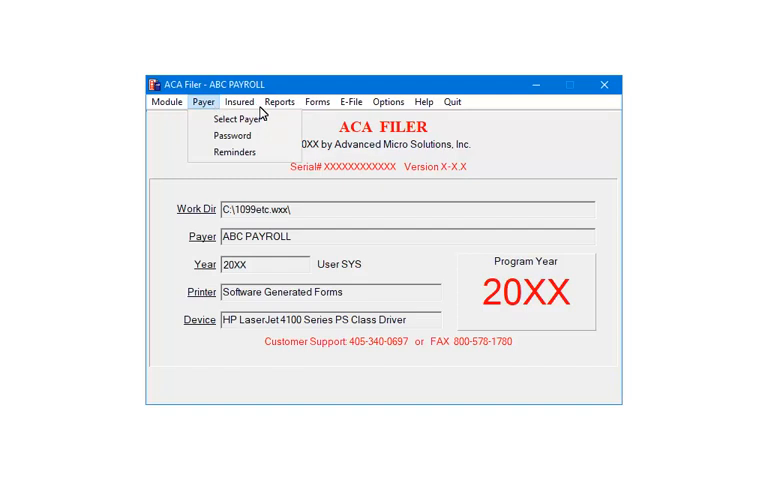
{"action": "left_click", "coordinate": [232, 120]}
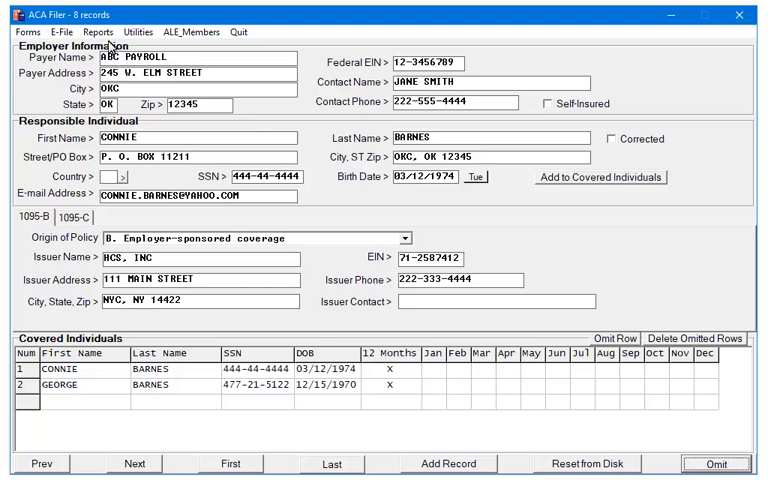
{"action": "left_click", "coordinate": [76, 32]}
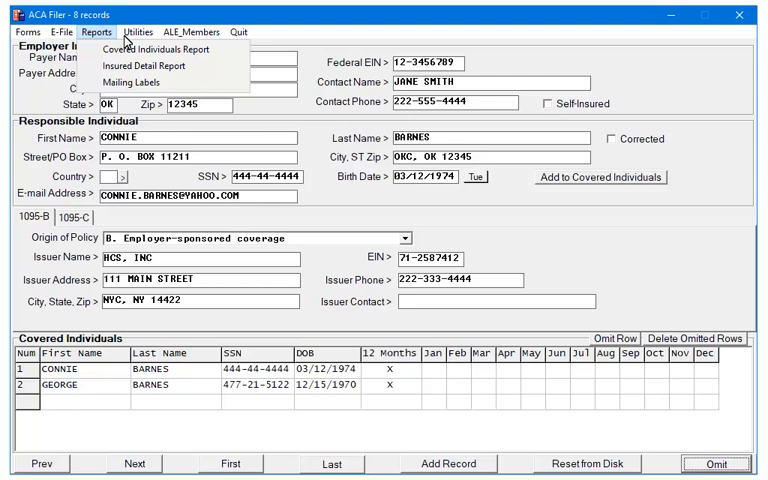
- Review the e-record utilities and open the Aggregated ALE Group Members list with JANE SMITH ACCOUNTING
{"action": "left_click", "coordinate": [138, 32]}
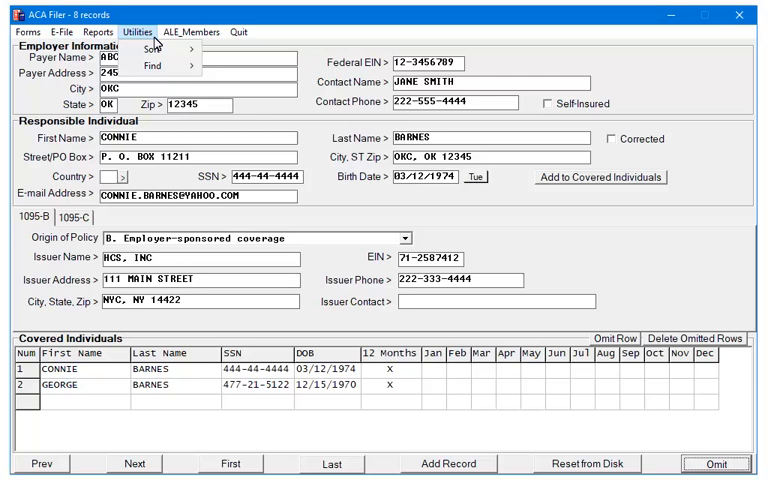
{"action": "mouse_move", "coordinate": [228, 36]}
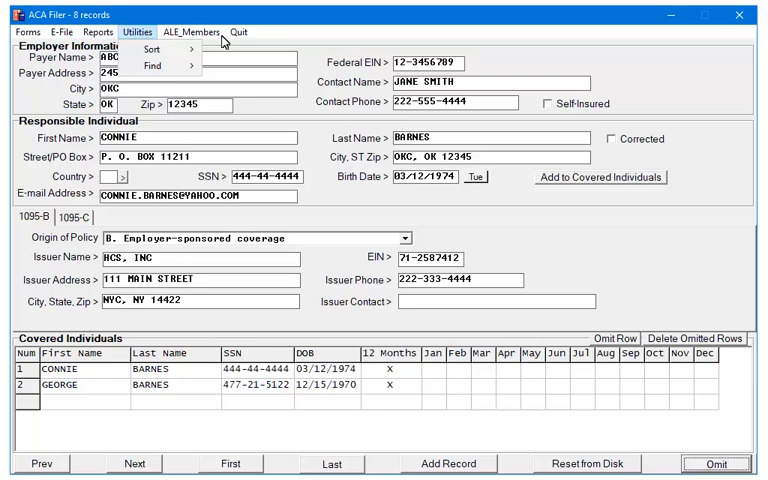
{"action": "left_click", "coordinate": [192, 32]}
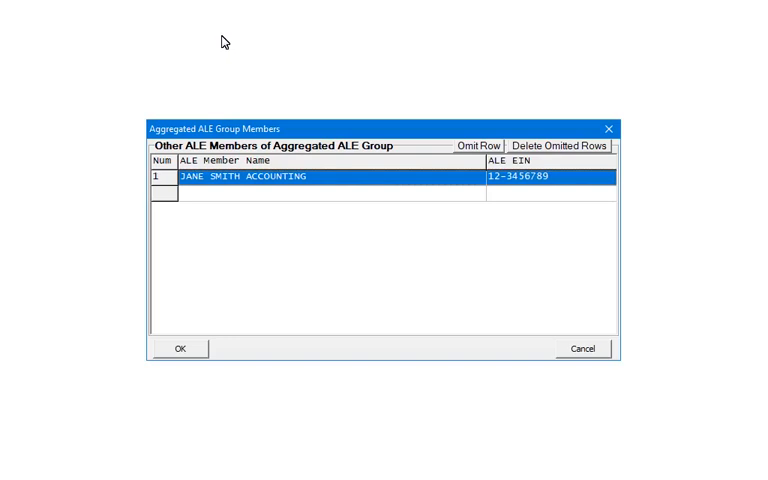
{"action": "mouse_move", "coordinate": [216, 52]}
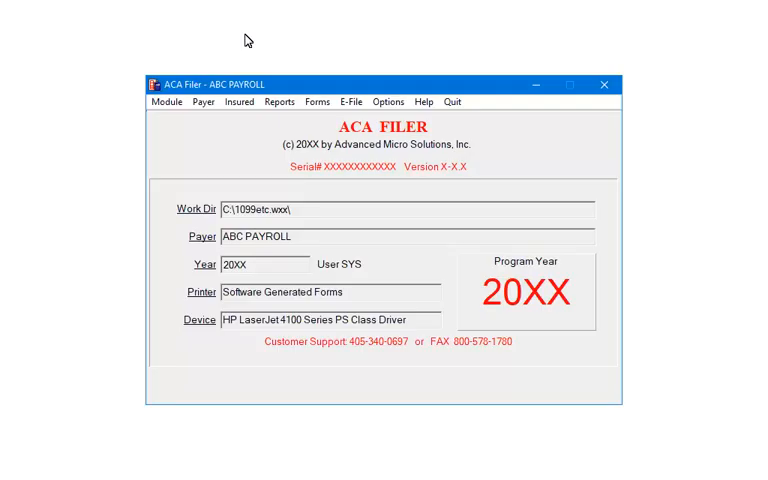
{"action": "mouse_move", "coordinate": [296, 112]}
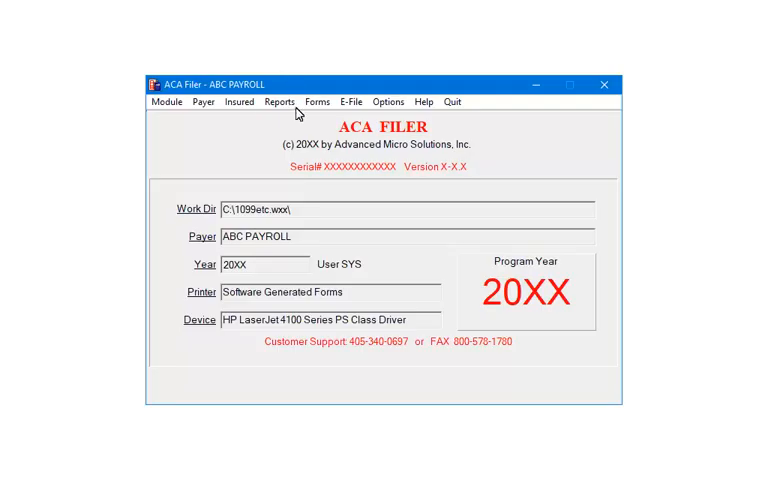
- Show the Reports, Forms and E-File menus on the ACA Filer main screen
{"action": "left_click", "coordinate": [280, 100]}
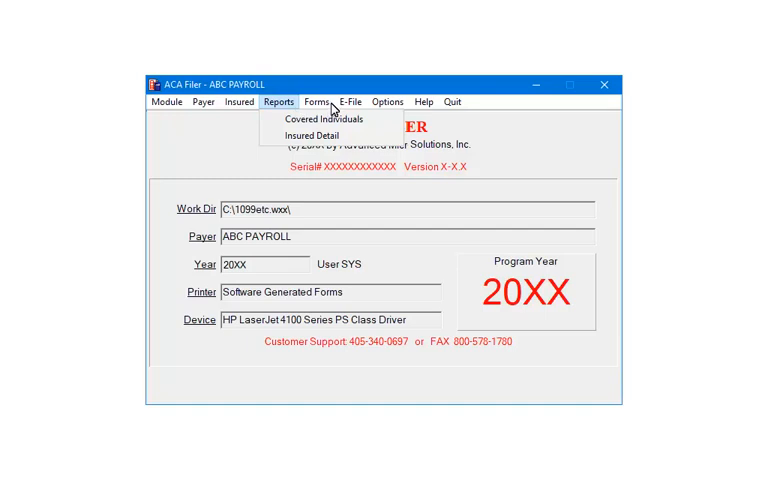
{"action": "left_click", "coordinate": [318, 100]}
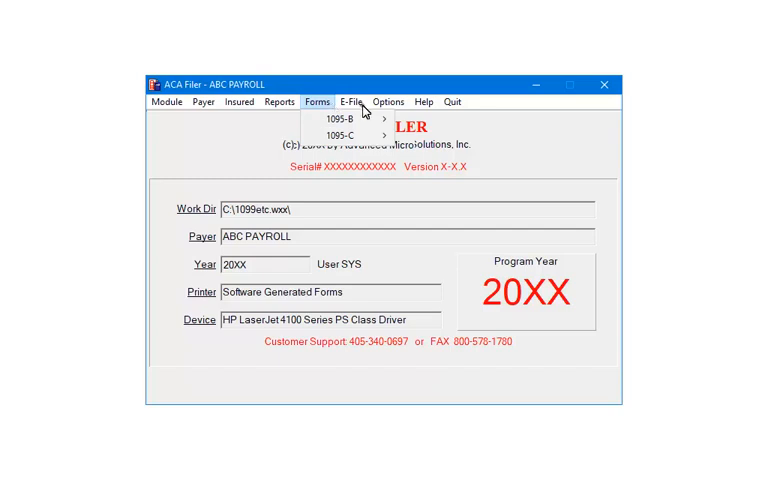
{"action": "left_click", "coordinate": [356, 100]}
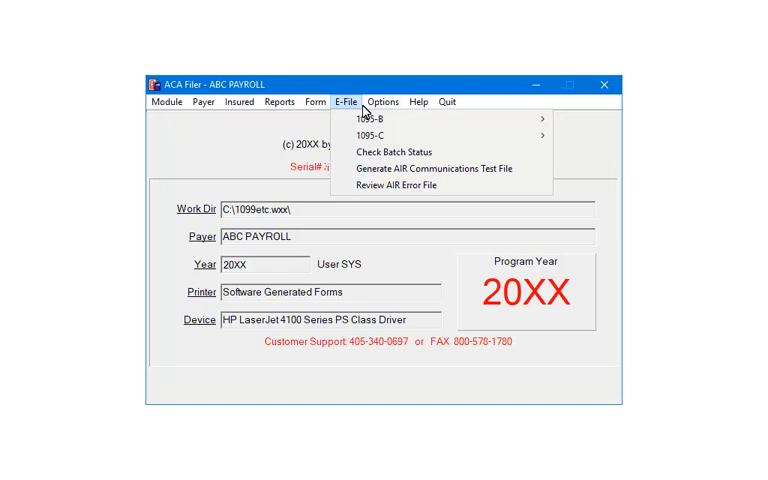